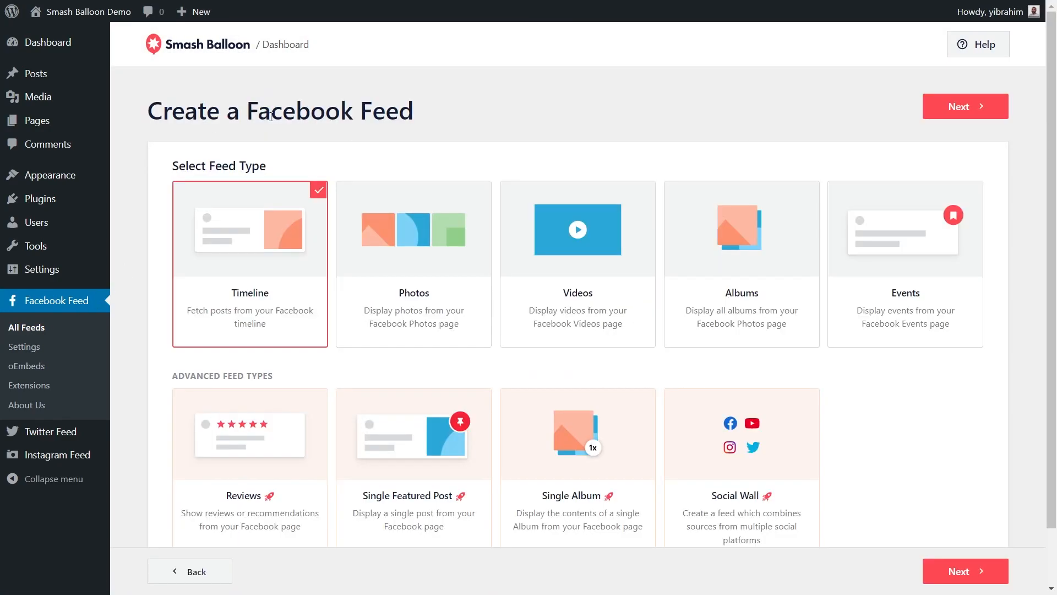
click(965, 105)
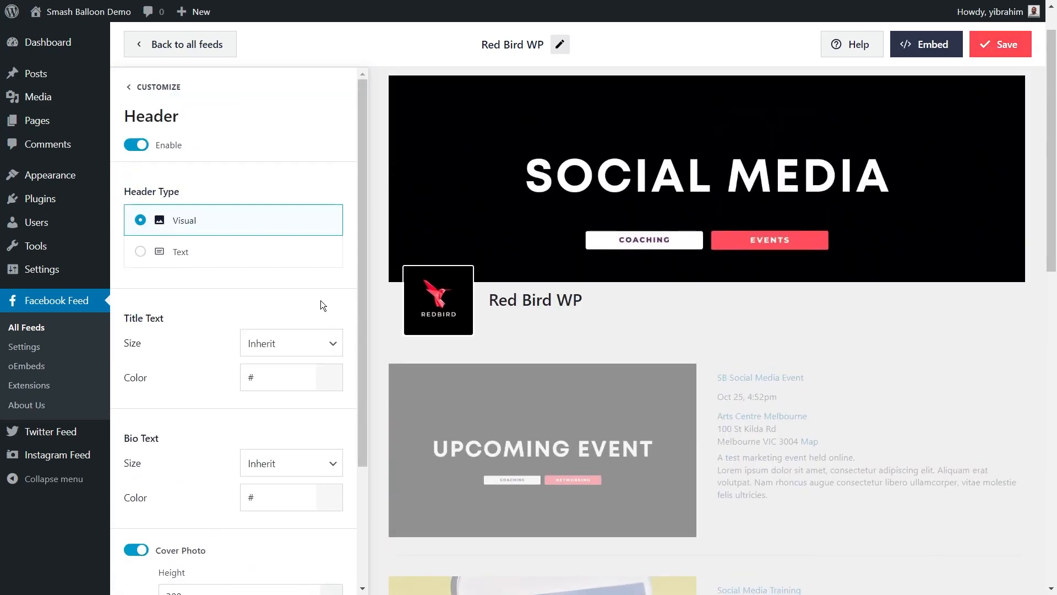
scroll(down, 3)
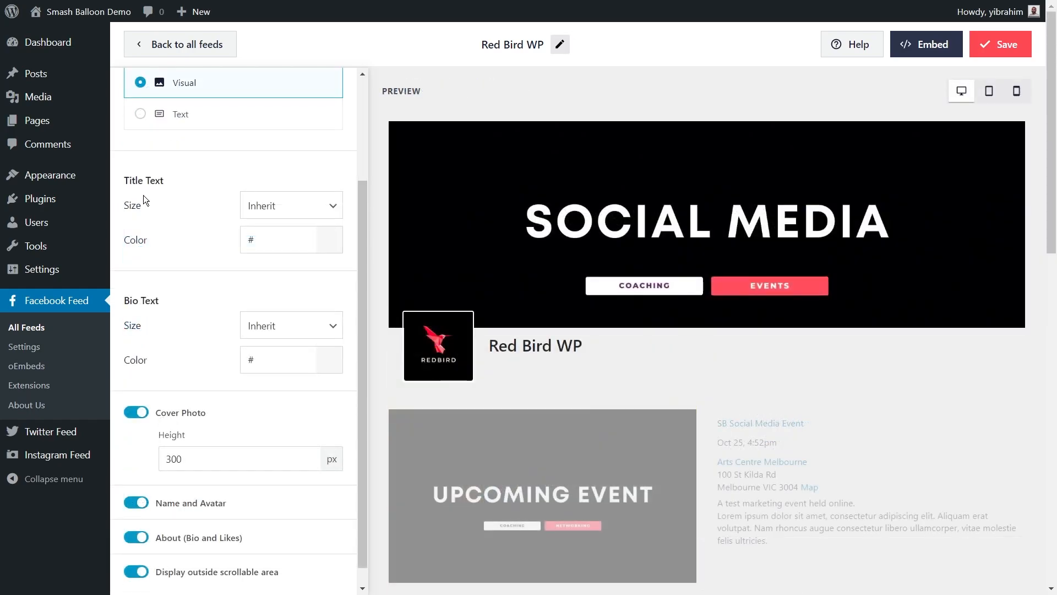